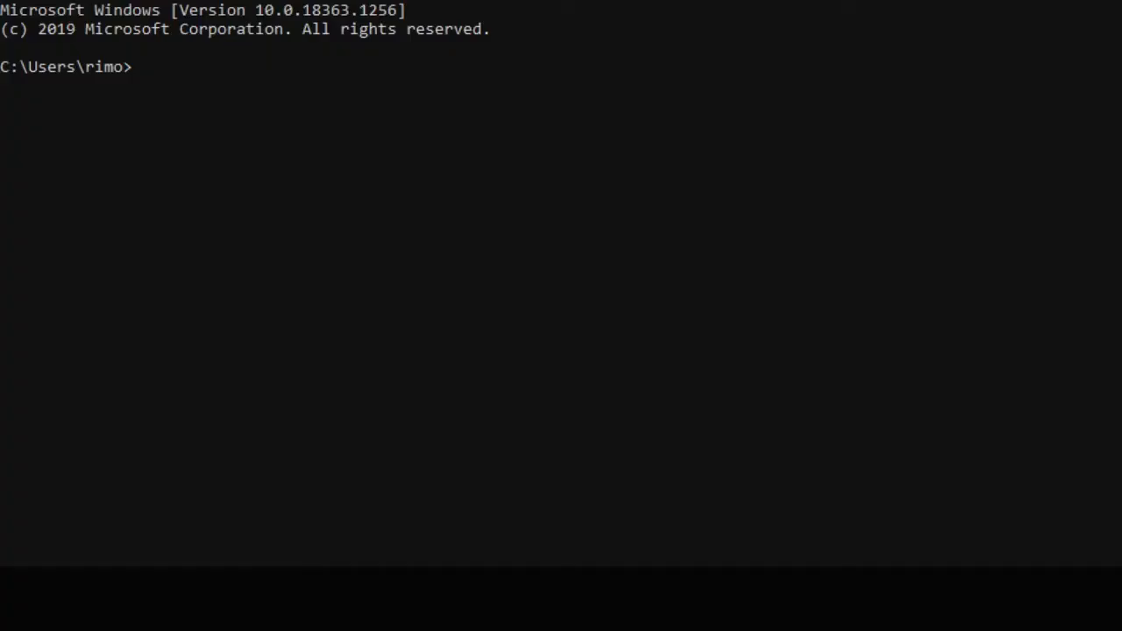
{"action": "mouse_move", "coordinate": [449, 229]}
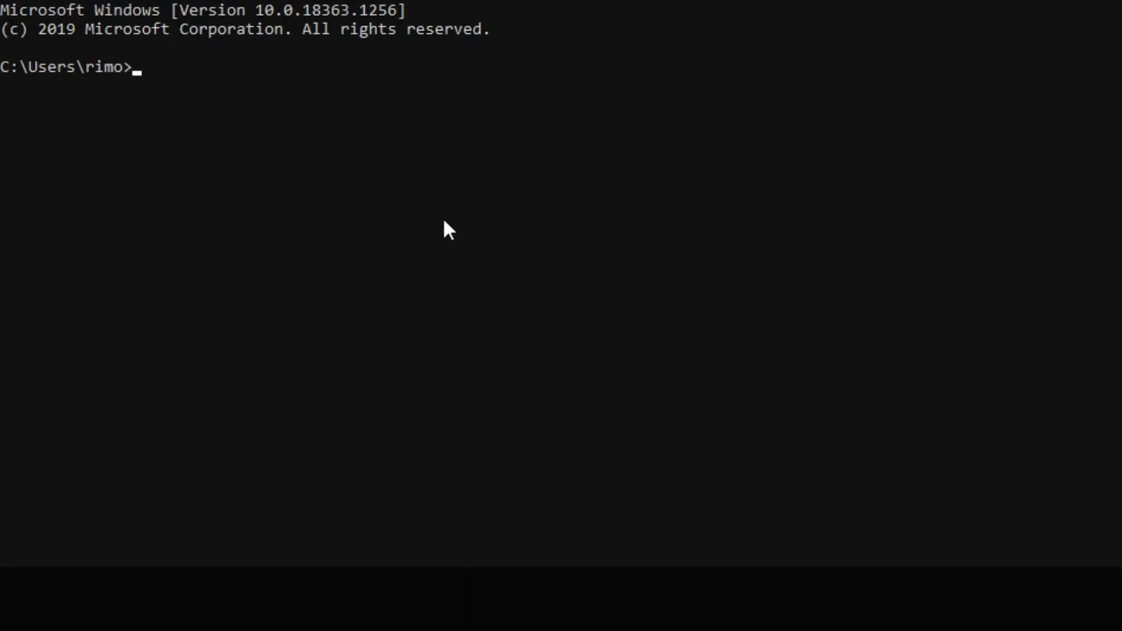
- Run ipconfig to display the network adapters' IP configuration
{"action": "type", "text": "ipcon"}
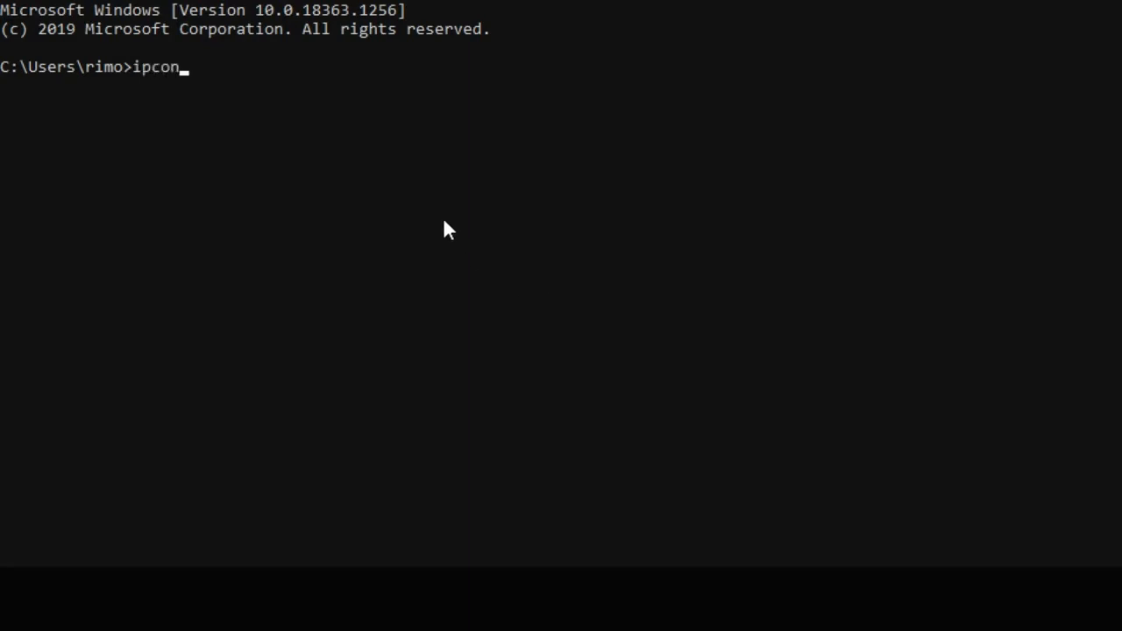
{"action": "type", "text": "fig"}
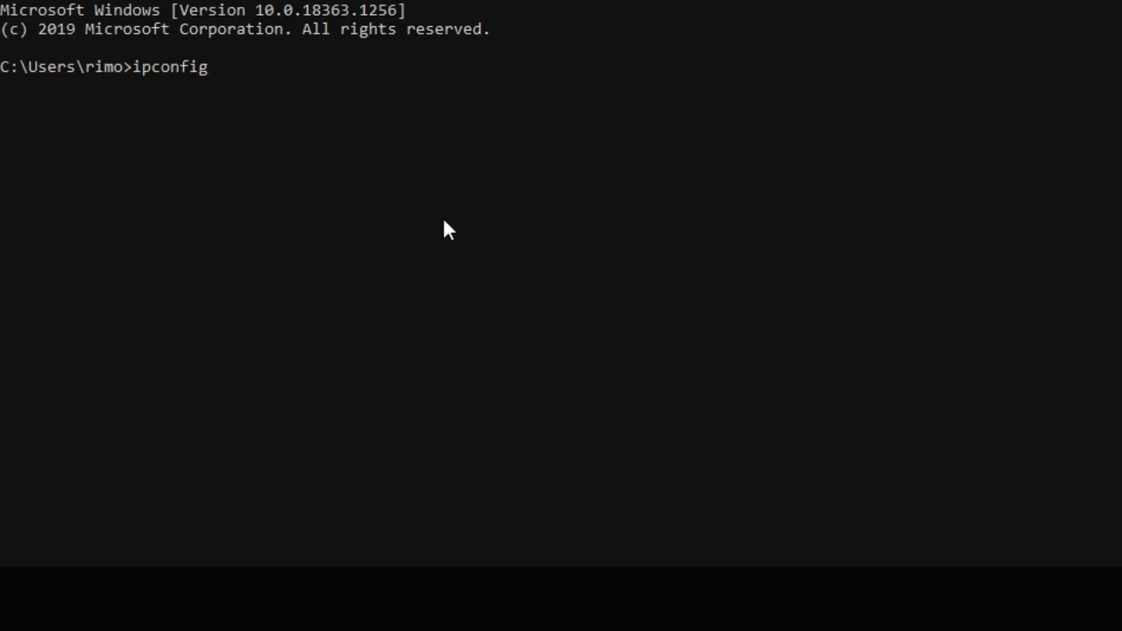
{"action": "key", "text": "enter"}
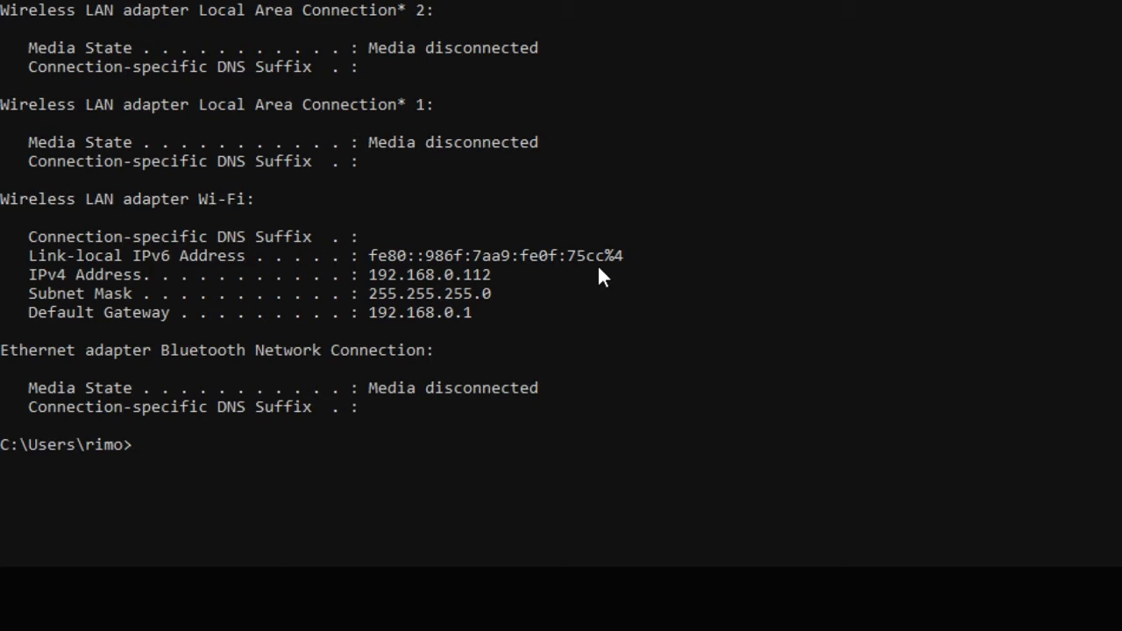
{"action": "mouse_move", "coordinate": [501, 285]}
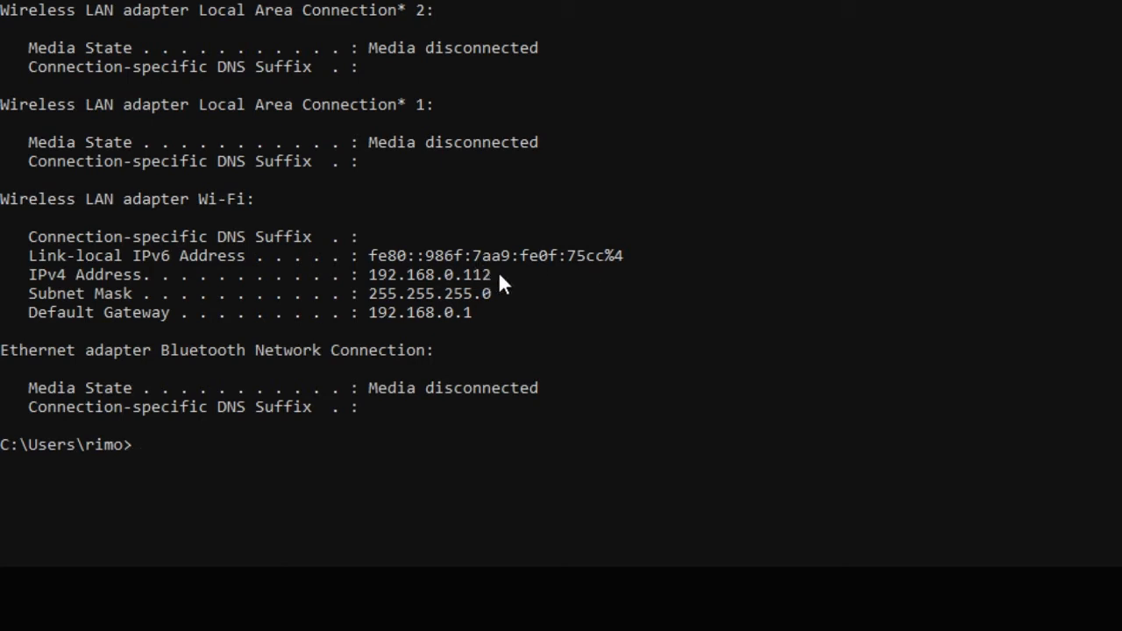
- Select the Wi-Fi IPv4 address 192.168.0.112 in the ipconfig output
{"action": "double_click", "coordinate": [430, 275]}
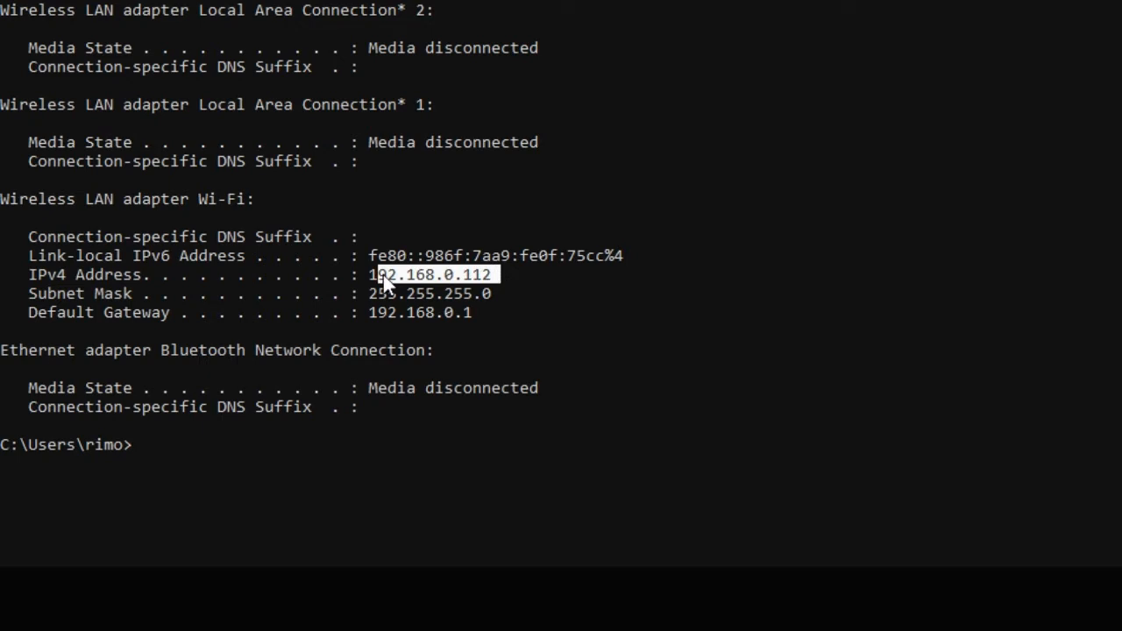
{"action": "mouse_move", "coordinate": [645, 320]}
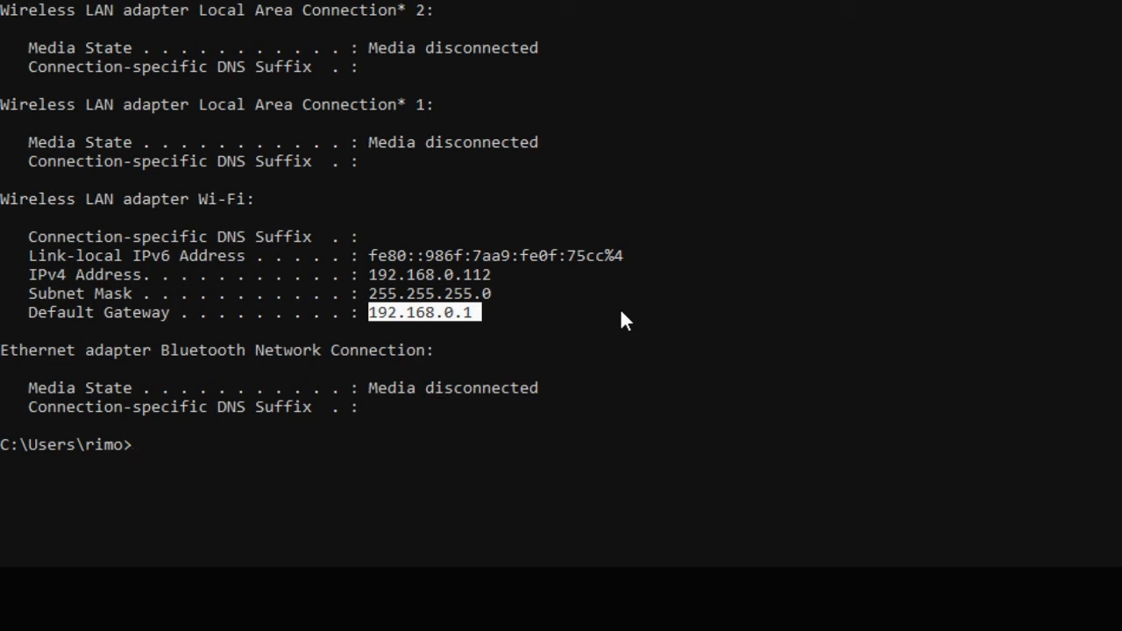
{"action": "mouse_move", "coordinate": [609, 320]}
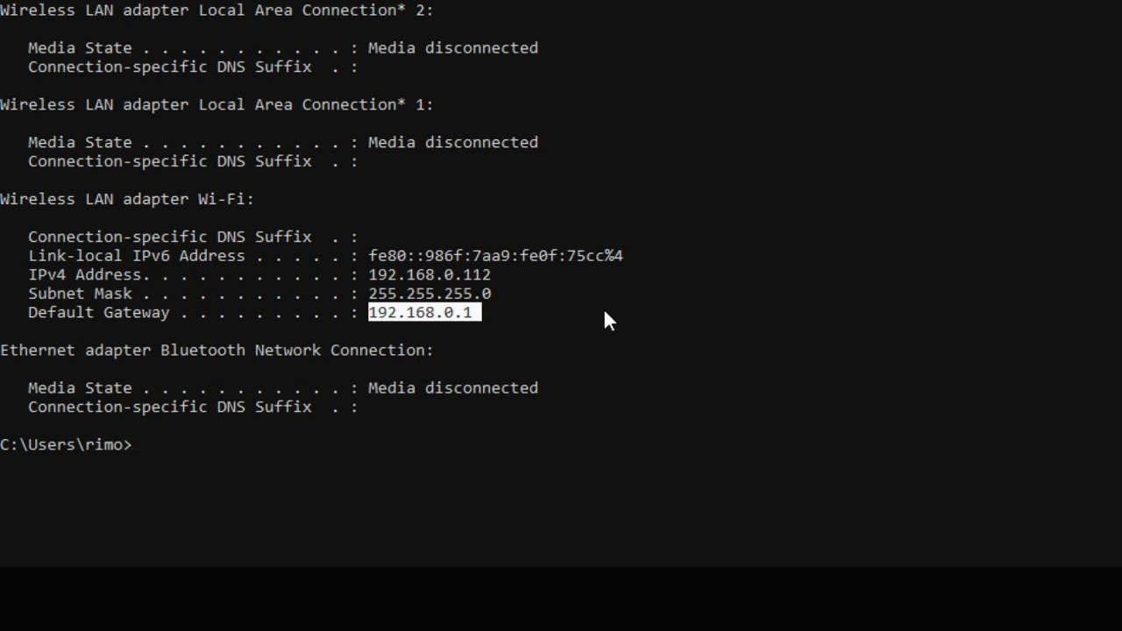
{"action": "mouse_move", "coordinate": [535, 267]}
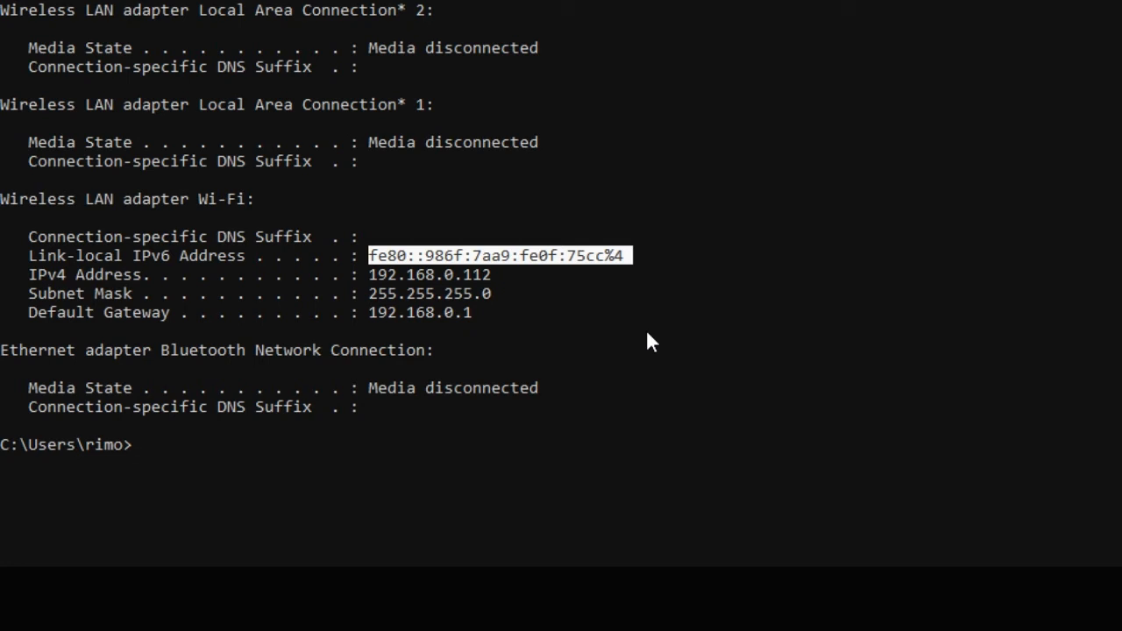
{"action": "mouse_move", "coordinate": [658, 317]}
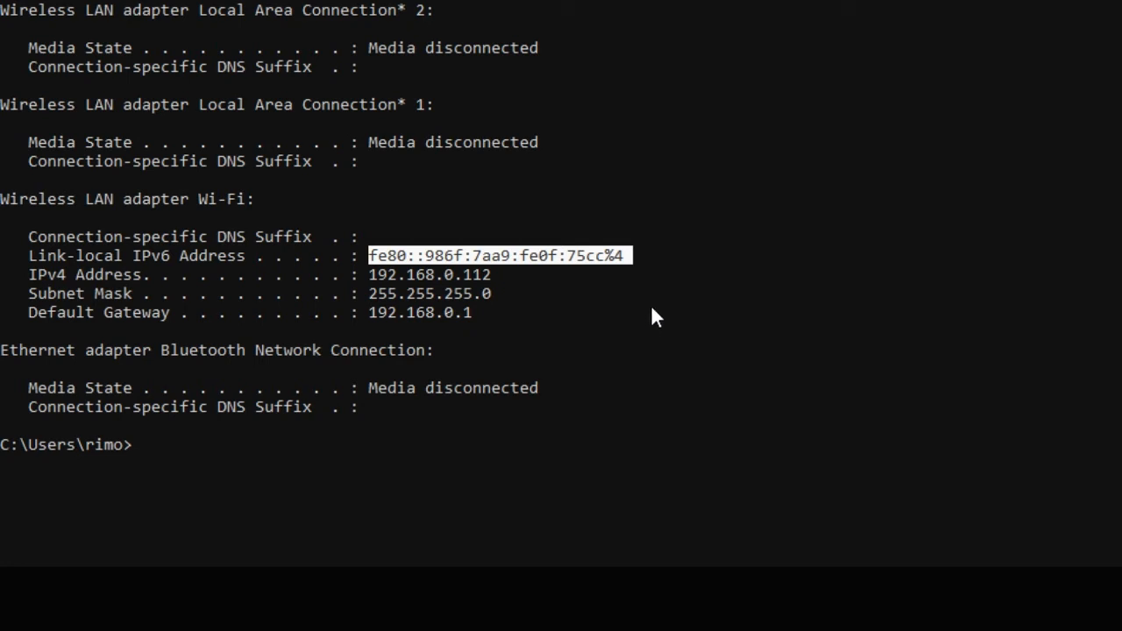